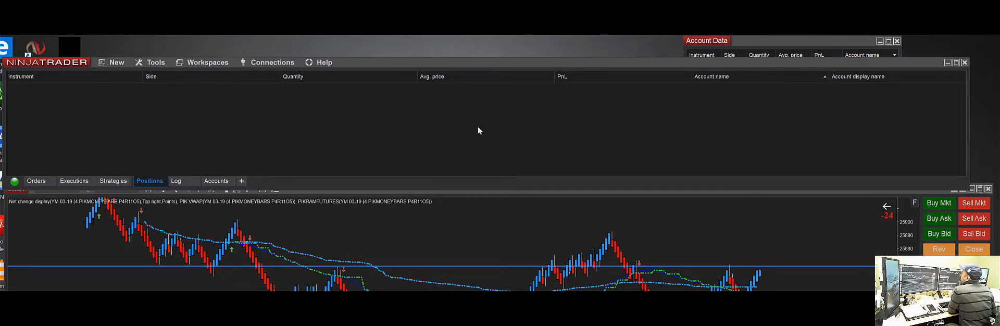
mouse_move(469, 132)
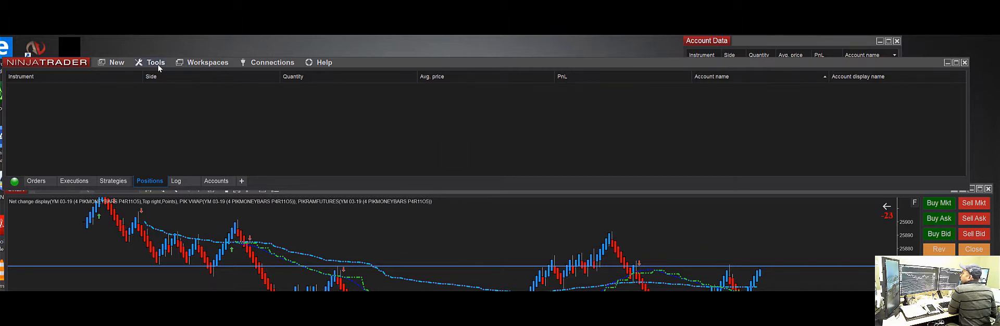
- Show the Tools menu listing Instruments, Database Management, Import/Export and Options
click(156, 61)
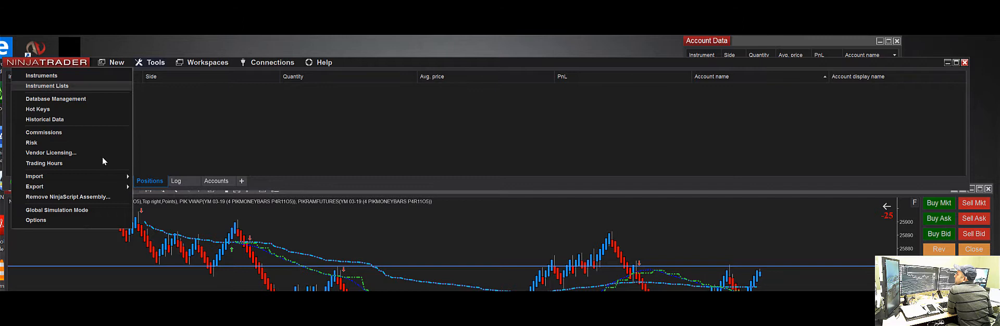
- Bring up the Options window on the General category
click(35, 220)
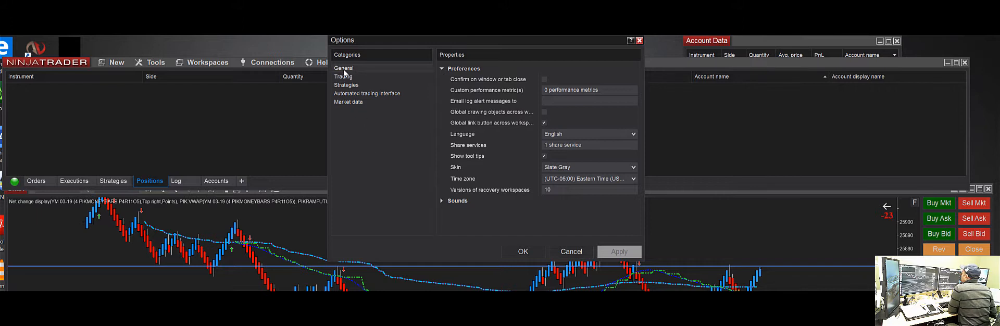
mouse_move(410, 76)
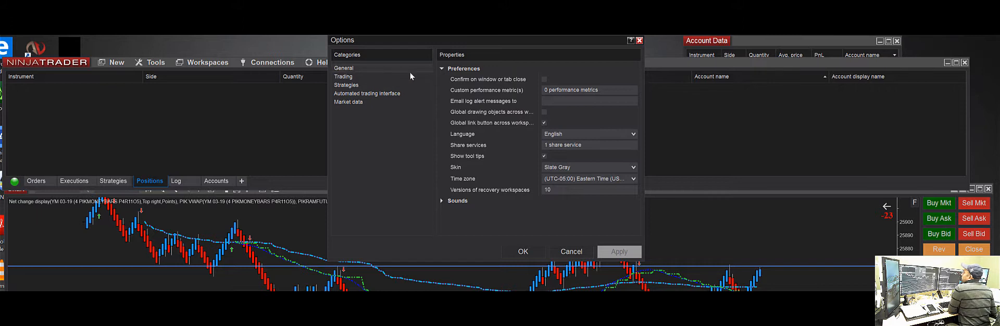
mouse_move(482, 87)
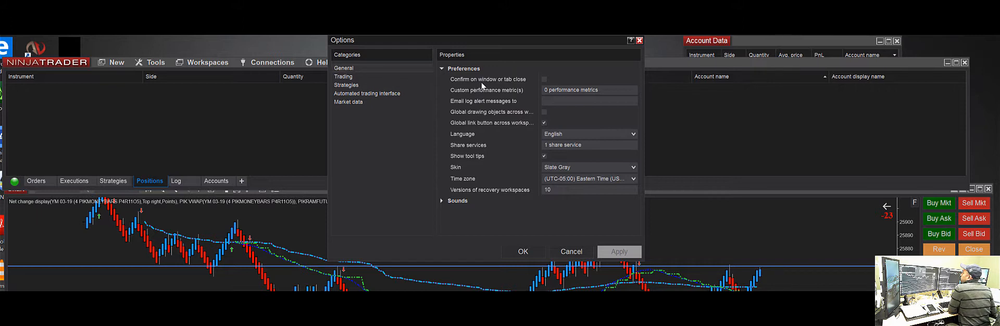
mouse_move(453, 149)
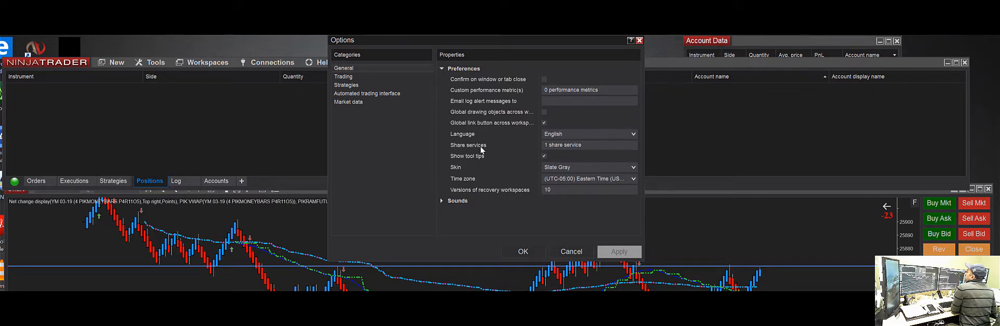
mouse_move(490, 151)
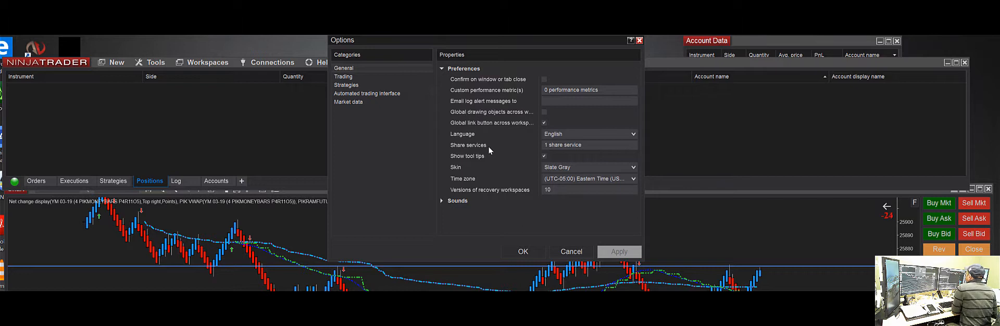
mouse_move(535, 152)
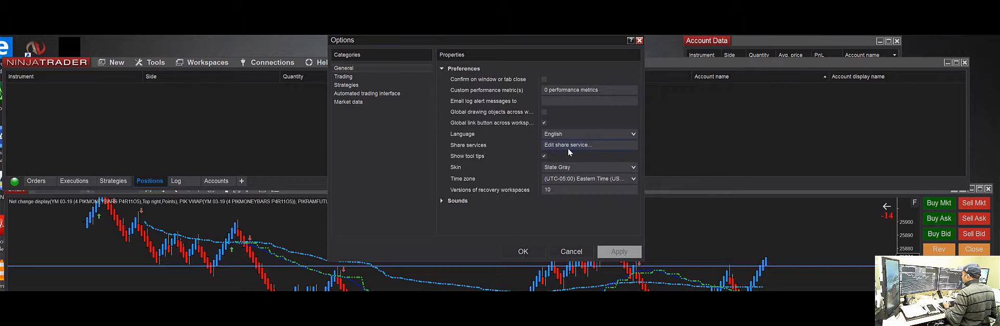
click(567, 145)
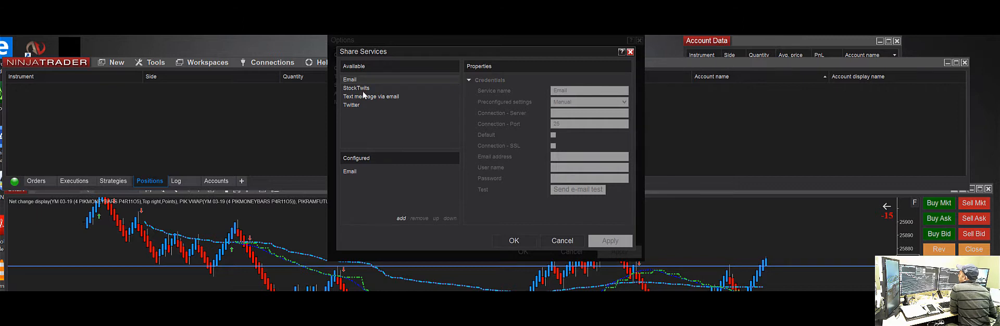
mouse_move(359, 109)
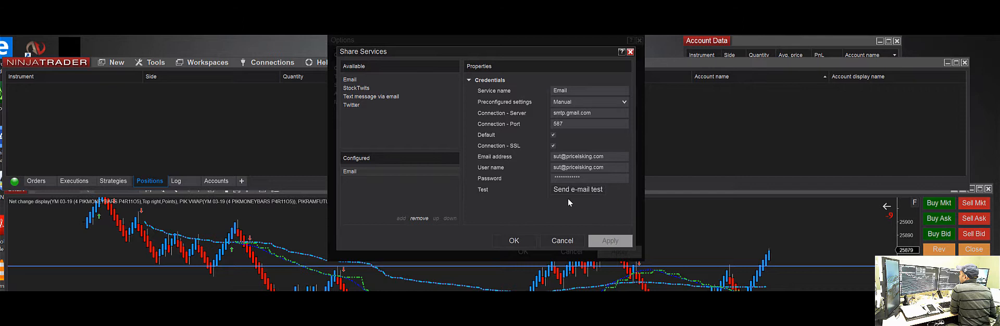
mouse_move(569, 200)
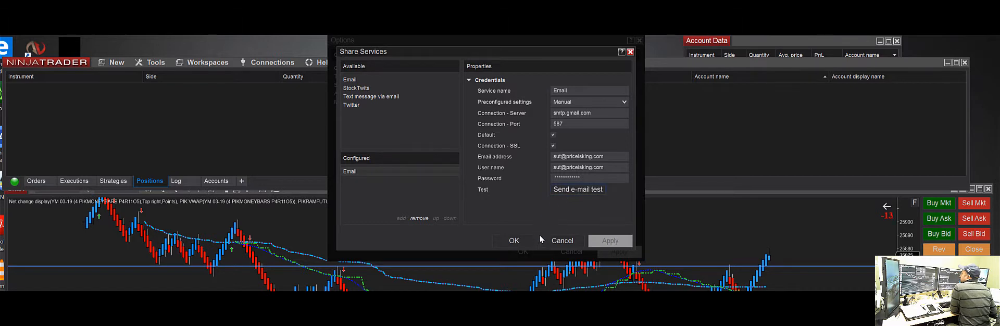
mouse_move(552, 243)
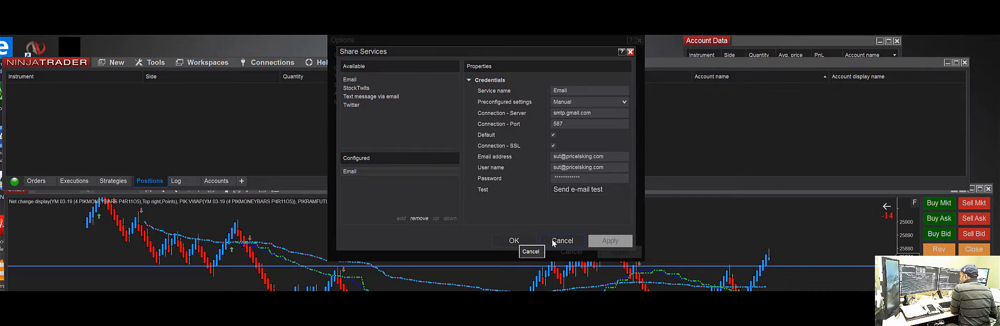
click(561, 241)
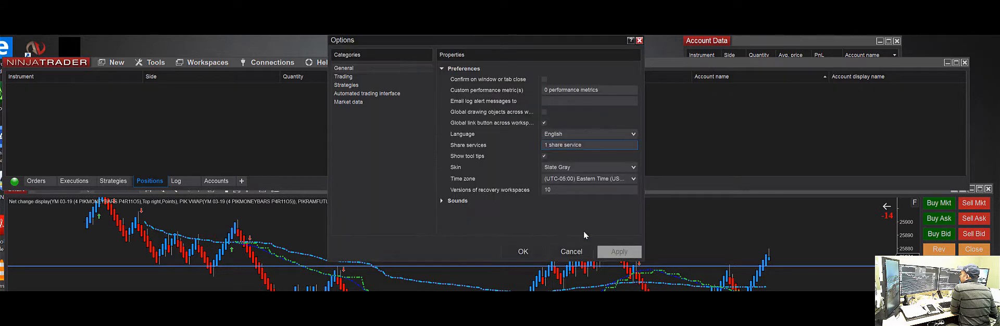
mouse_move(577, 273)
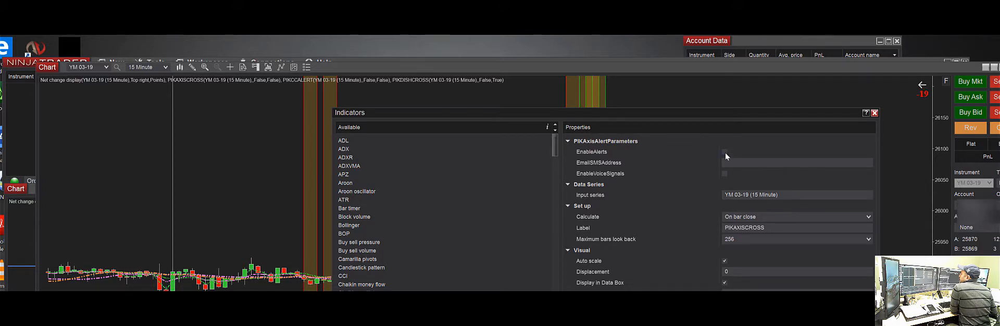
- Enable EnableAlerts for the PIKAXISCROSS indicator, focus its Email/SMS address, and accept the settings
click(724, 152)
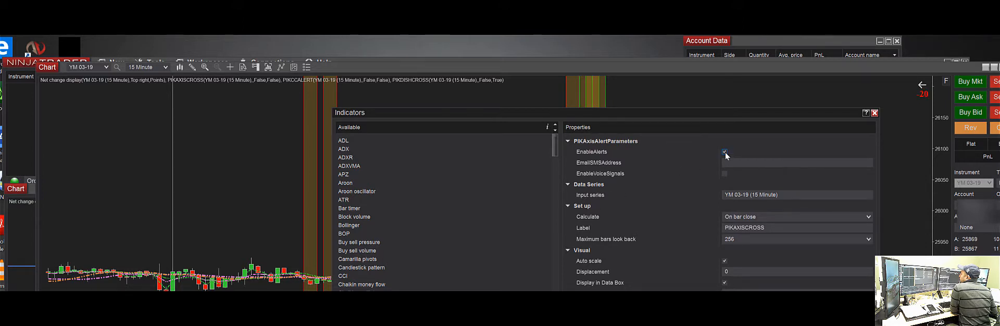
click(797, 163)
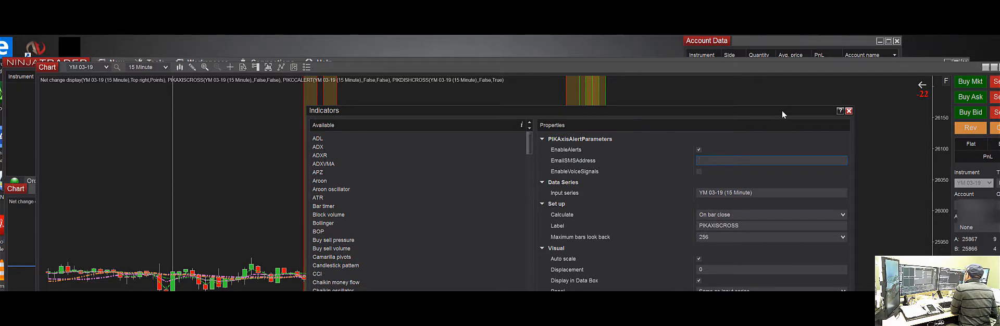
mouse_move(726, 184)
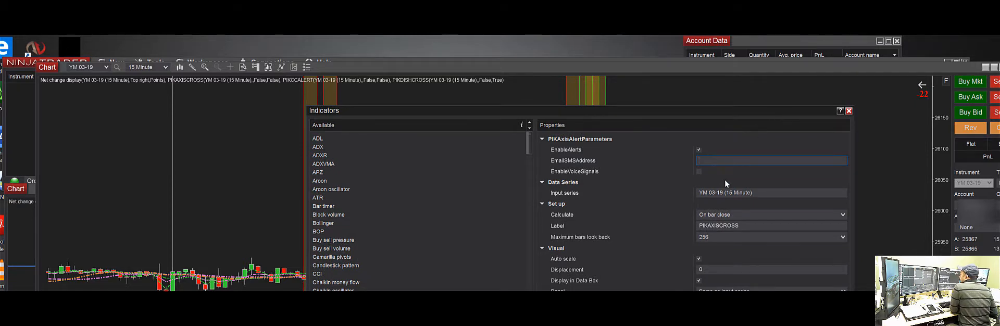
mouse_move(707, 170)
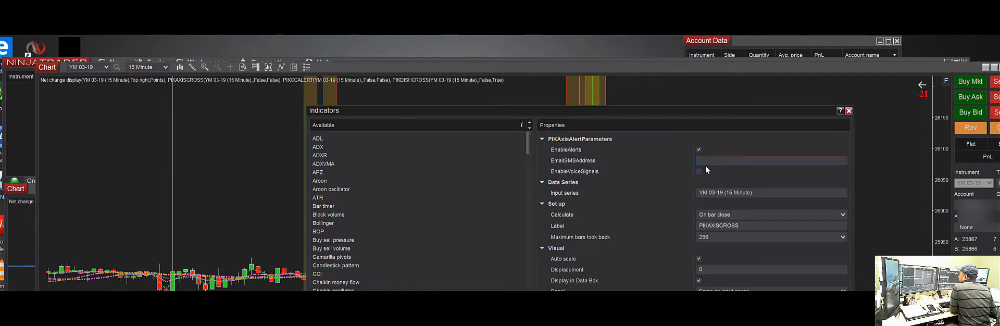
click(771, 160)
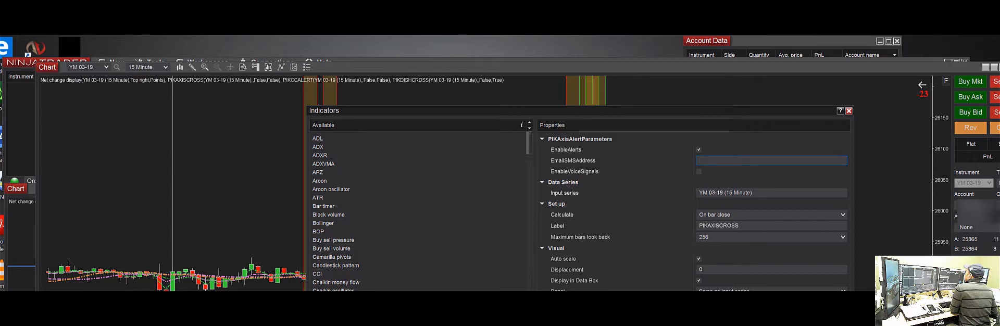
click(849, 111)
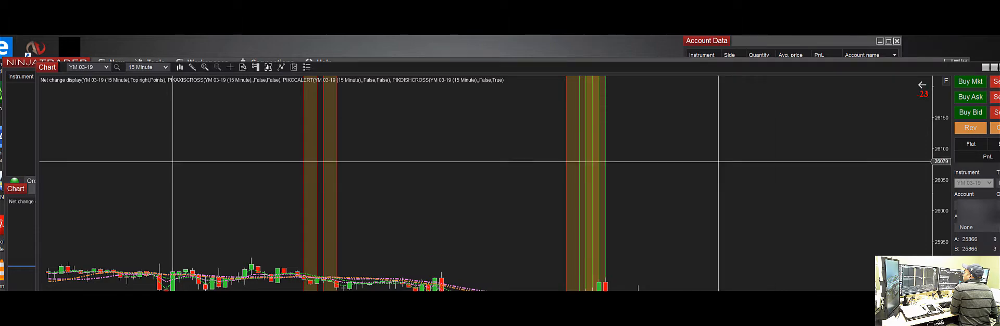